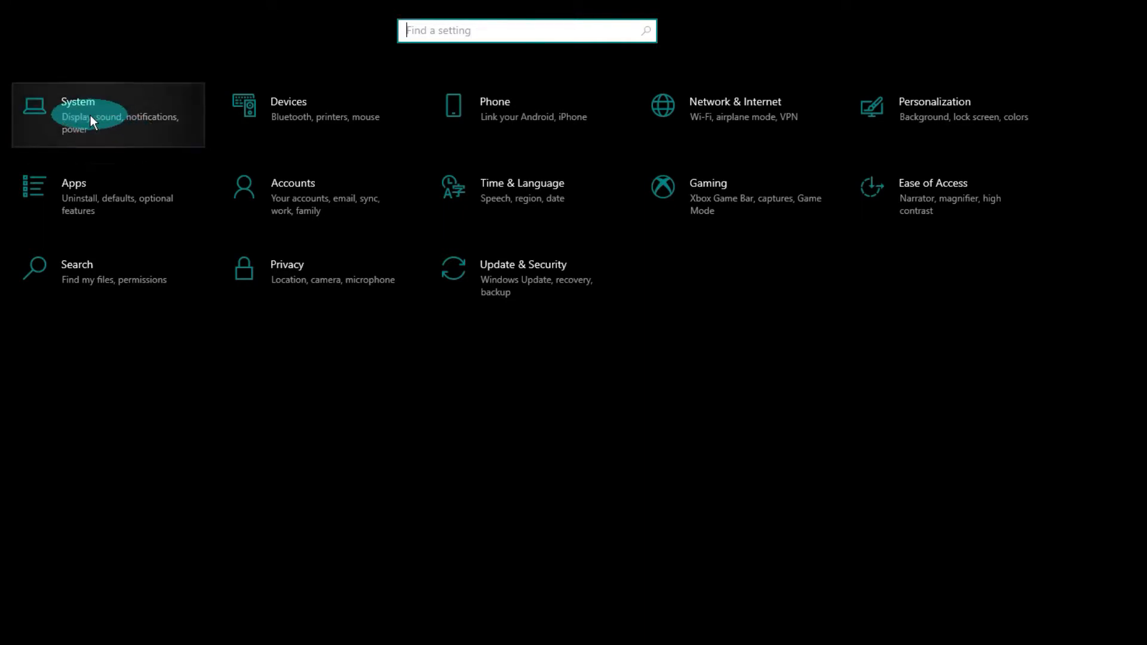
Go to System > Clipboard in Windows Settings, showing clipboard history turned on.
left_click(92, 120)
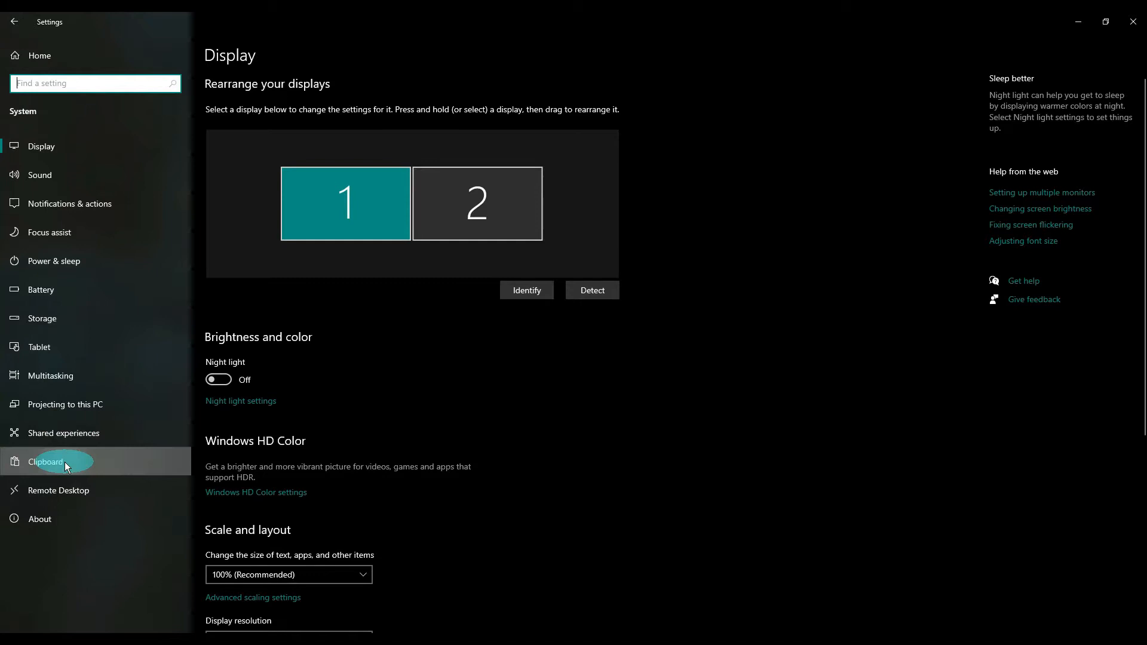
left_click(45, 462)
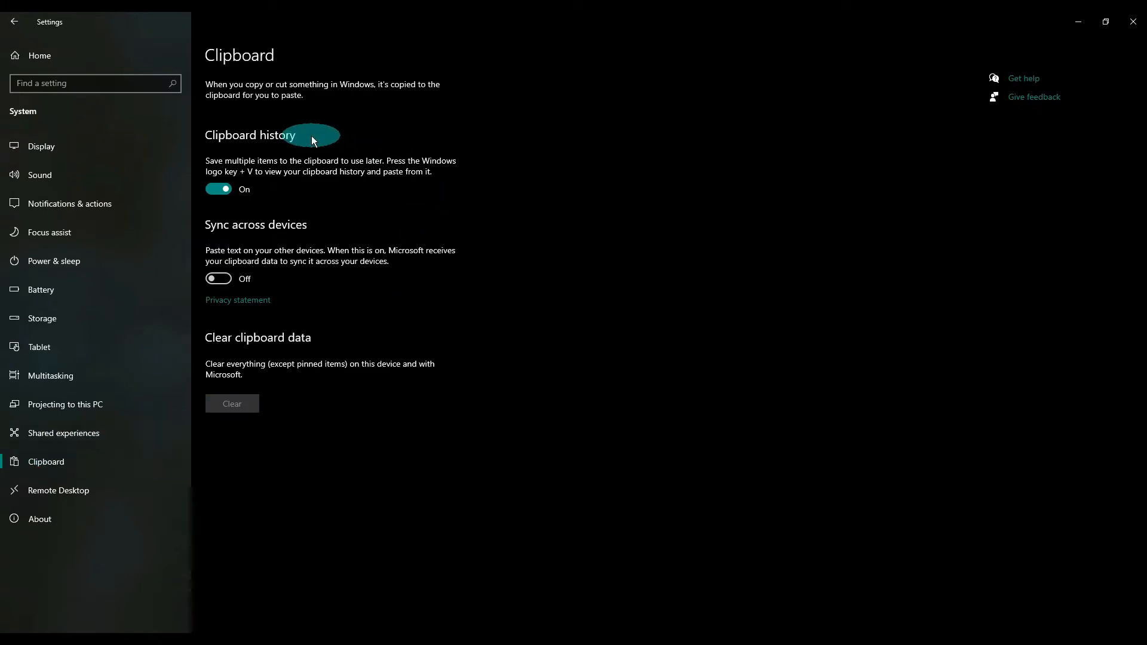
mouse_move(226, 191)
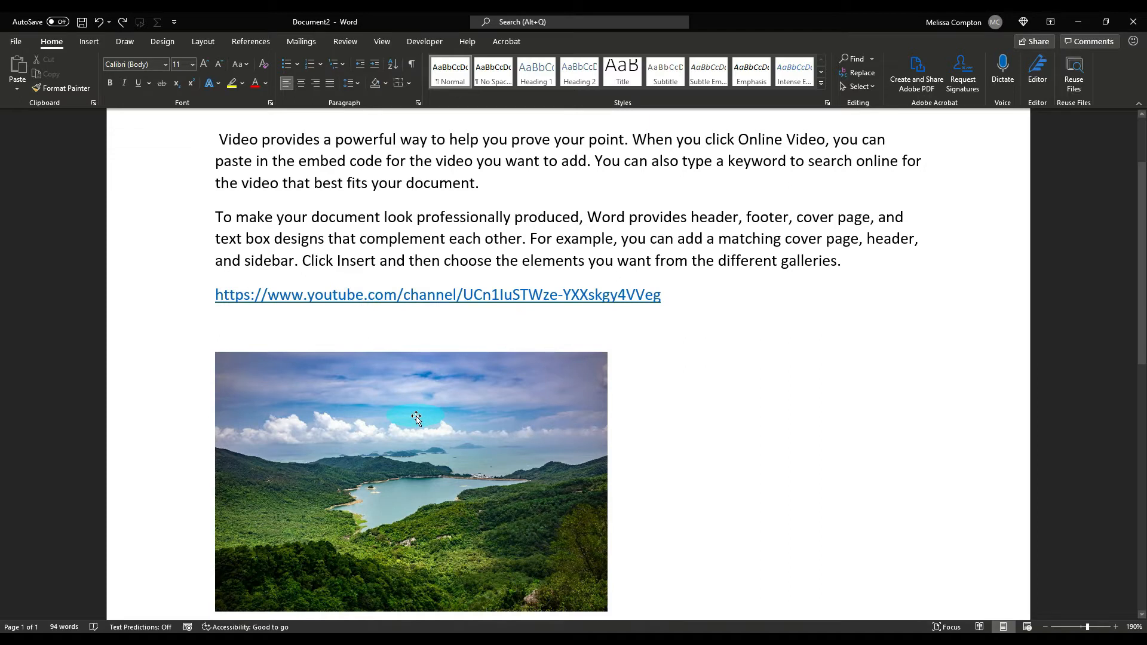
Select the two paragraphs and the YouTube link above the landscape picture.
double_click(421, 238)
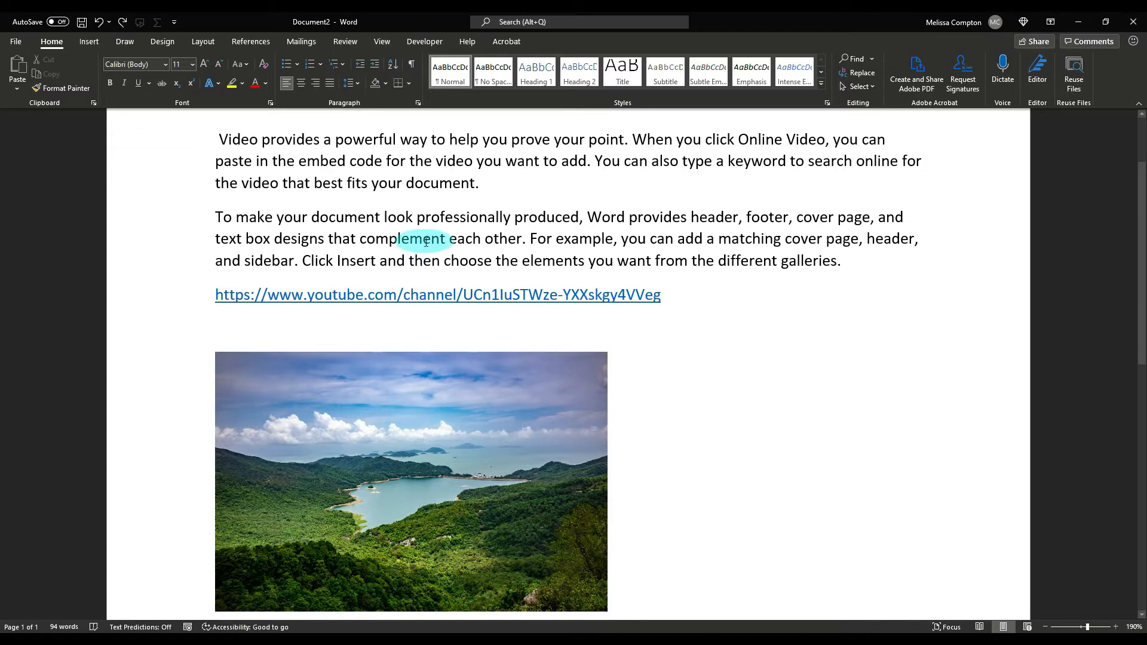
double_click(359, 139)
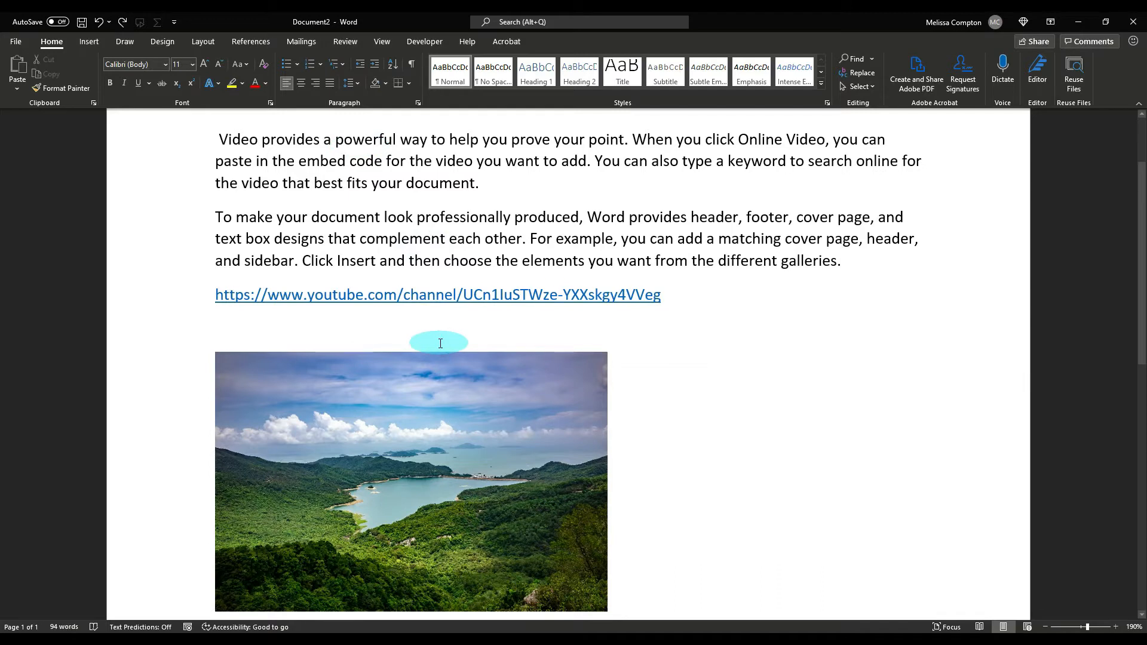
mouse_move(621, 306)
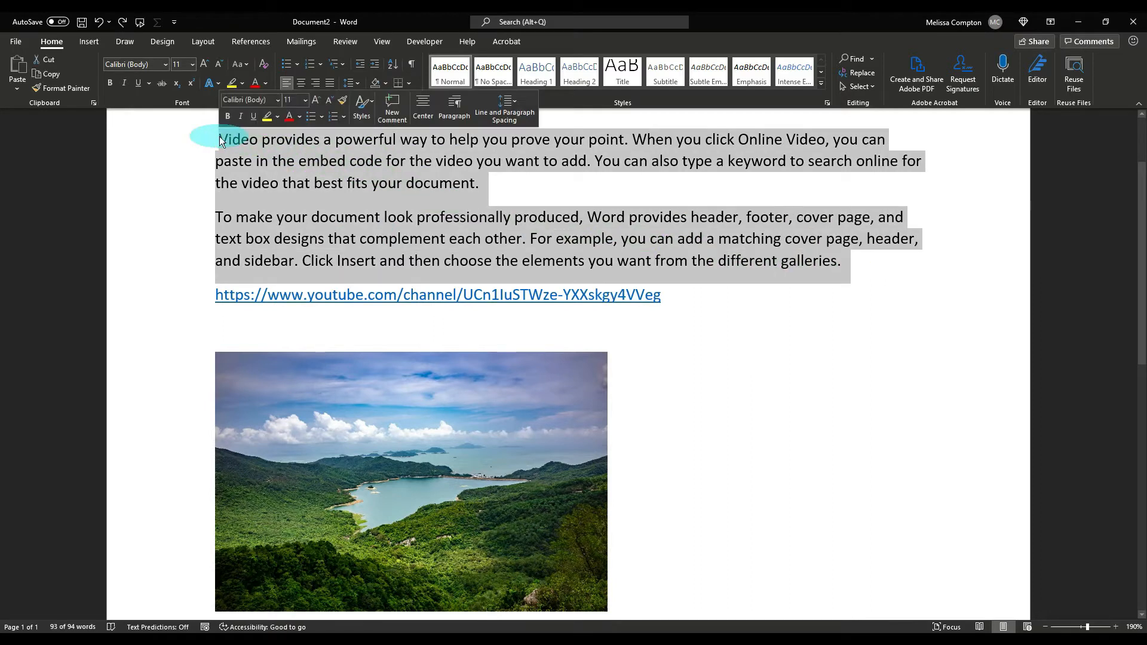
Copy the selected paragraphs and pin that entry in the Win+V clipboard history.
key("ctrl+c")
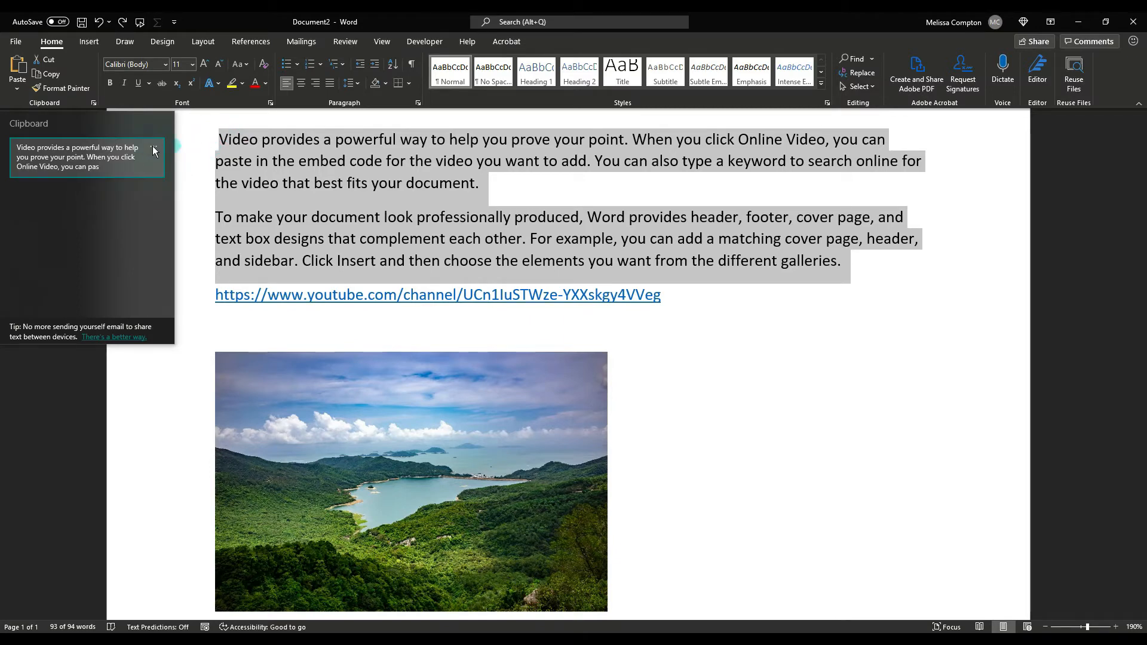
left_click(153, 148)
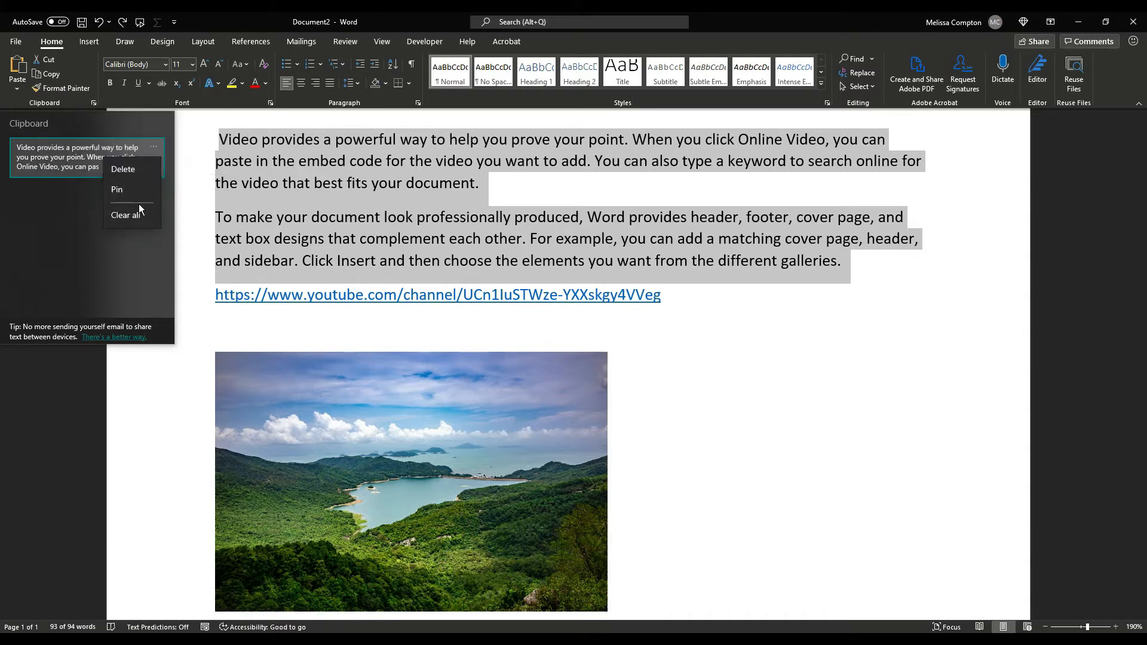
mouse_move(135, 191)
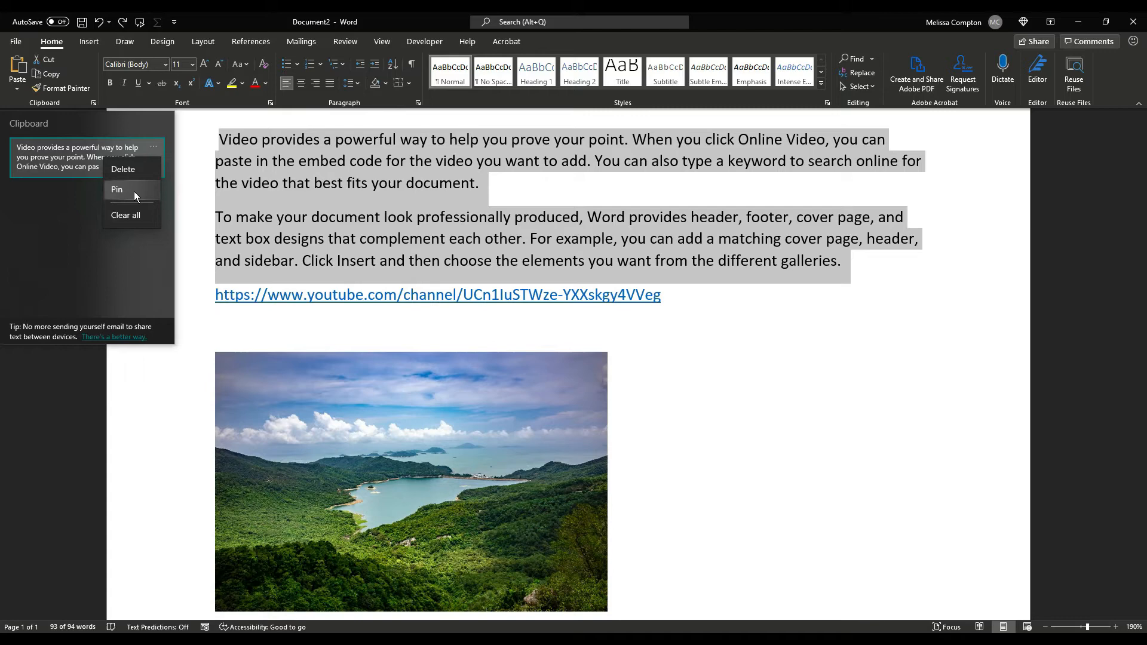
left_click(702, 316)
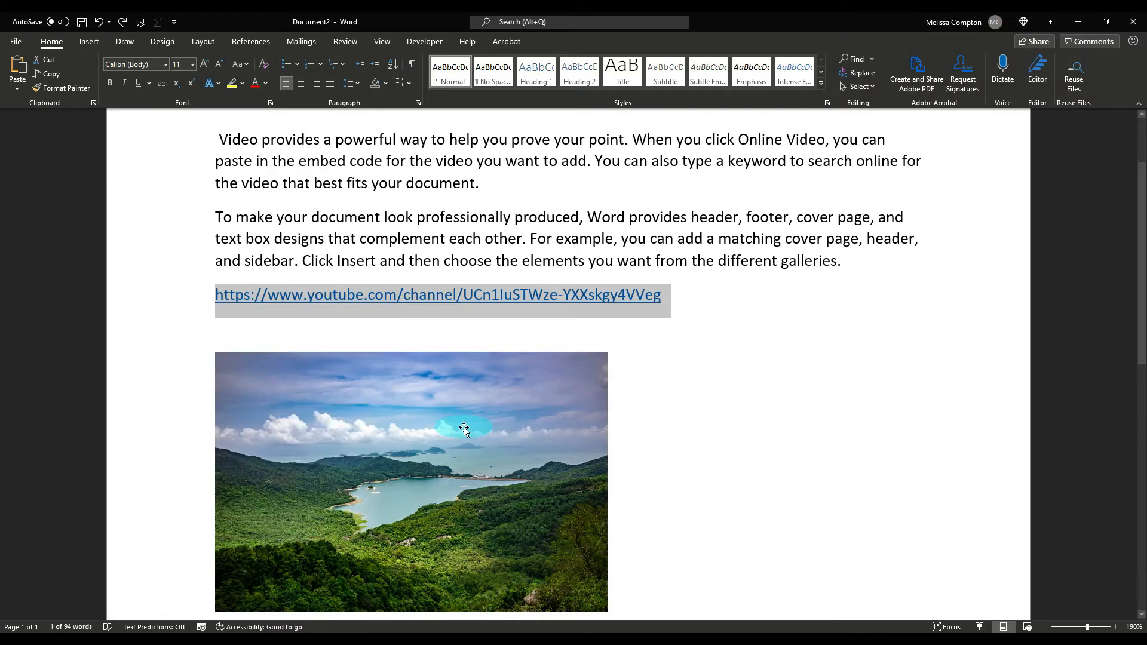
Select the landscape picture so it can be copied into clipboard history.
left_click(464, 429)
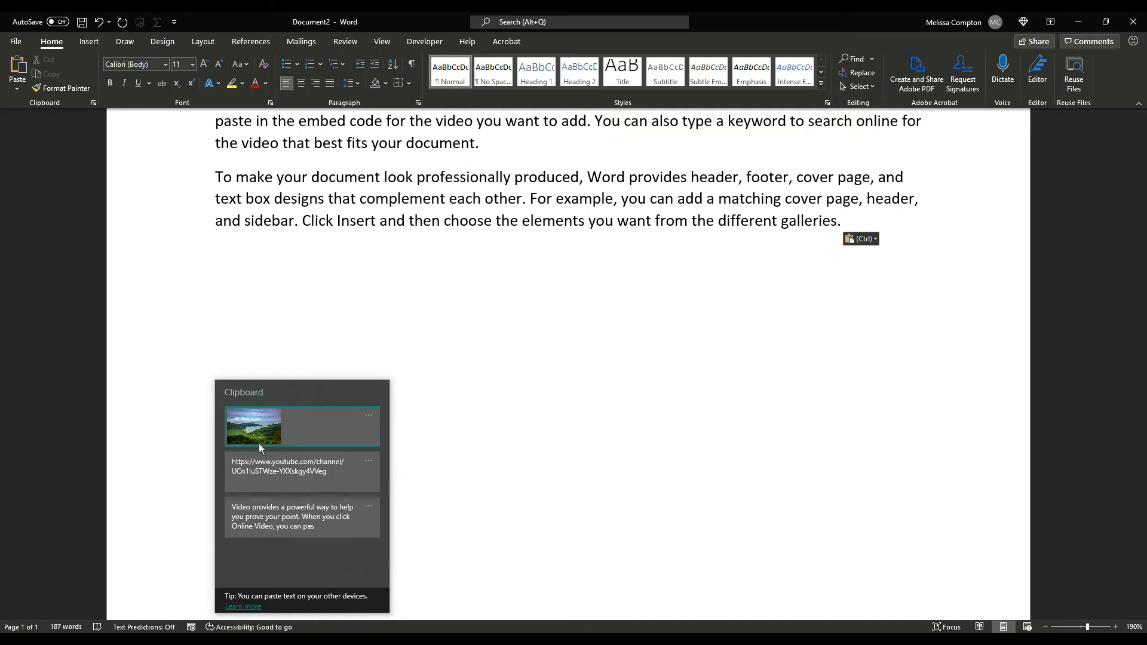
Paste the YouTube link and the landscape picture back below the second paragraph from clipboard history.
double_click(297, 198)
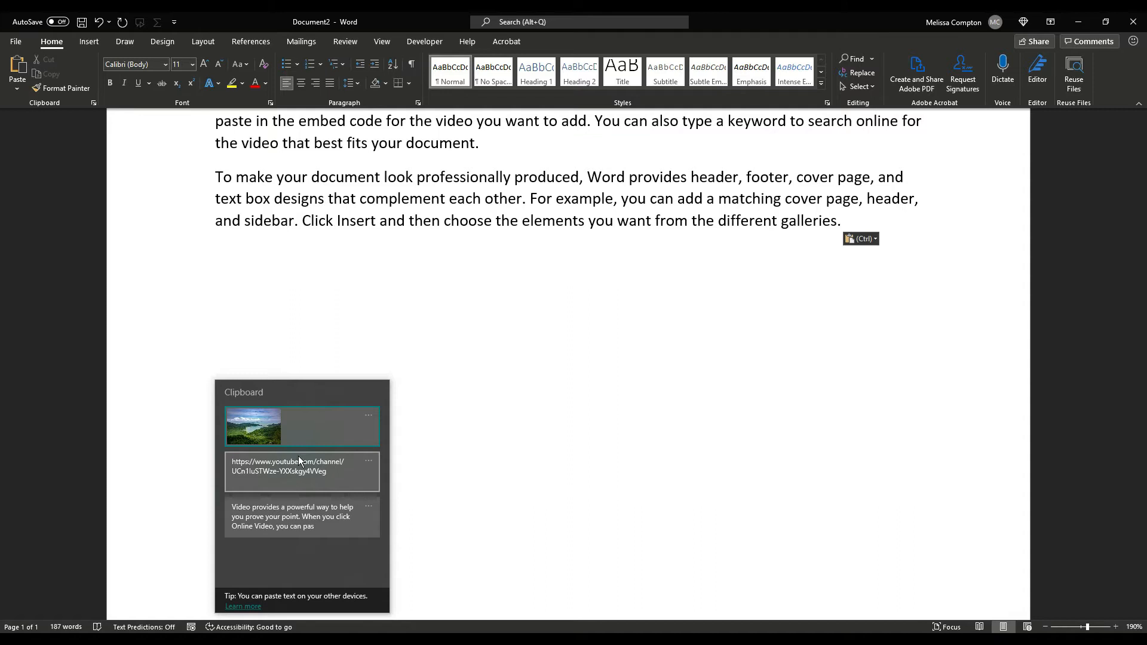
left_click(302, 472)
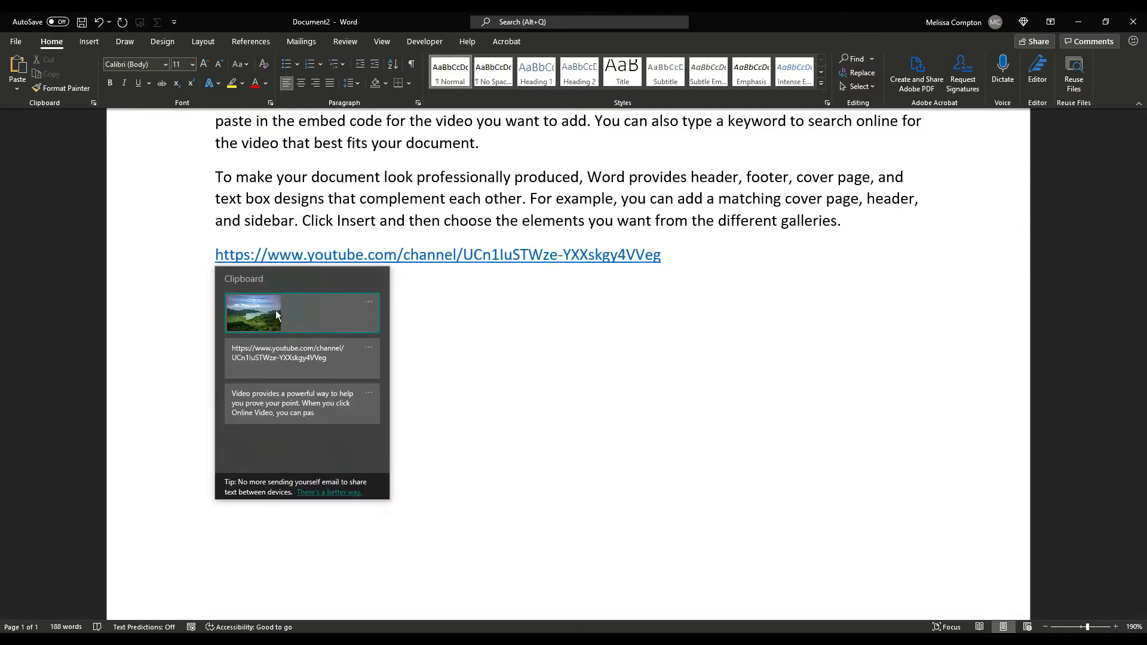
left_click(270, 313)
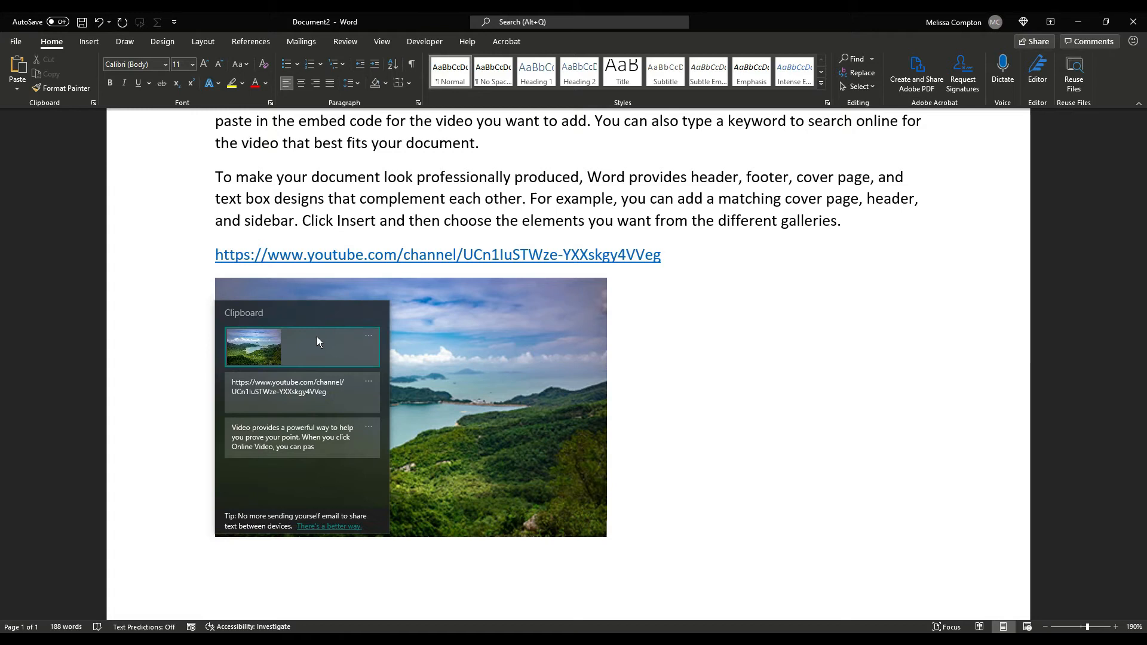
Clear all clipboard entries, unpin the picture, then clear all again so history is empty.
left_click(368, 335)
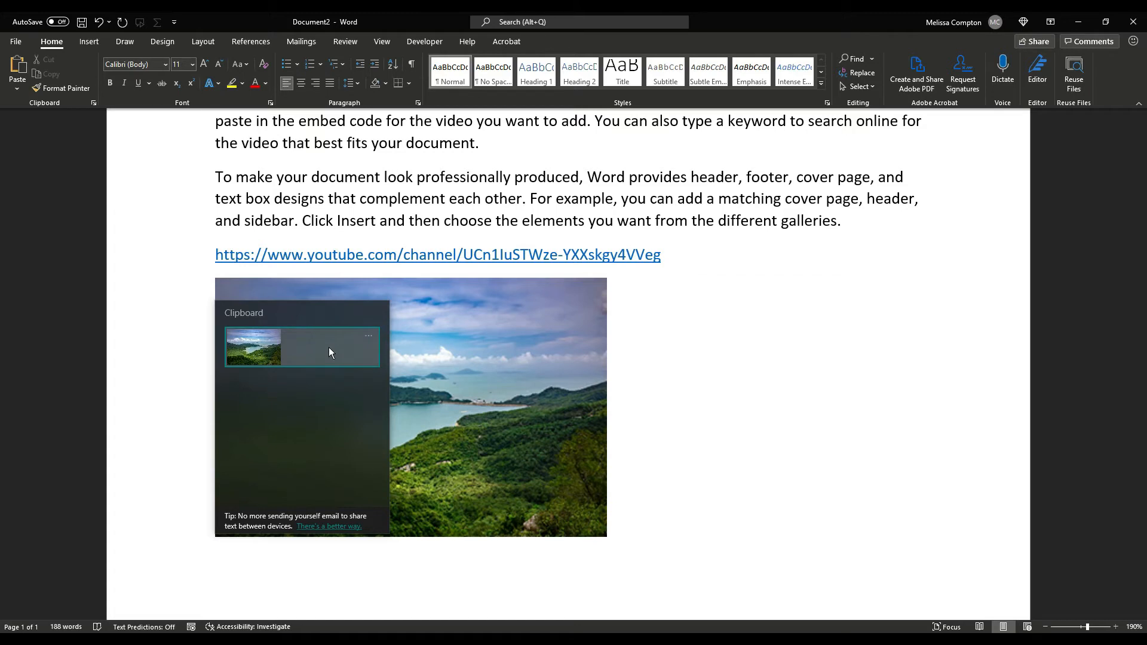
mouse_move(353, 351)
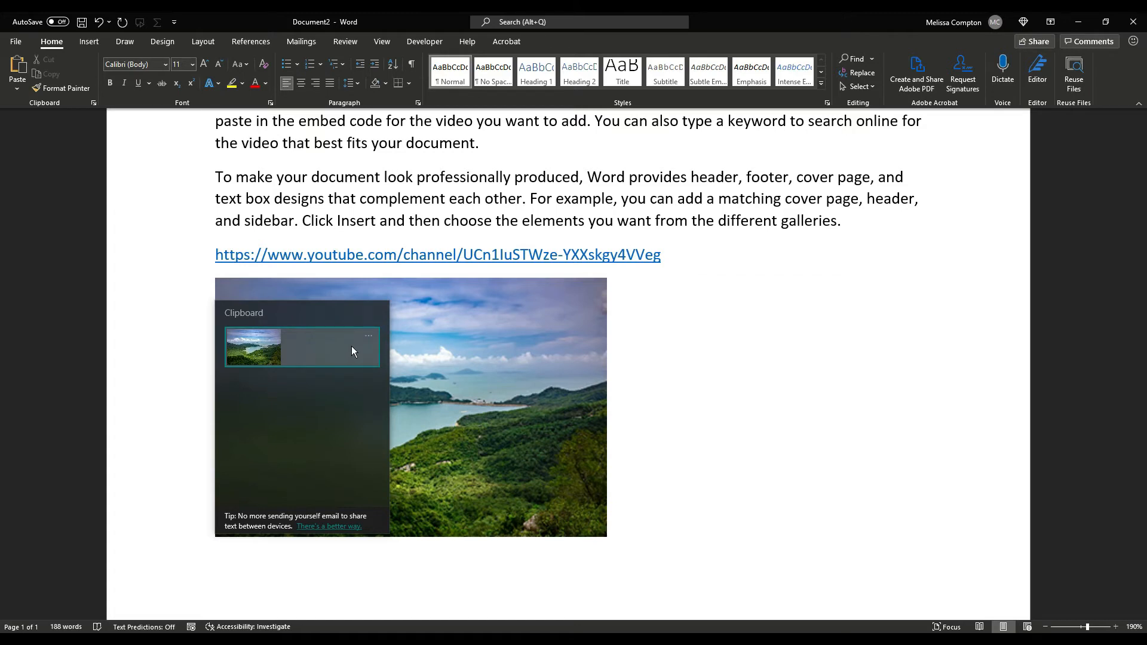
left_click(368, 336)
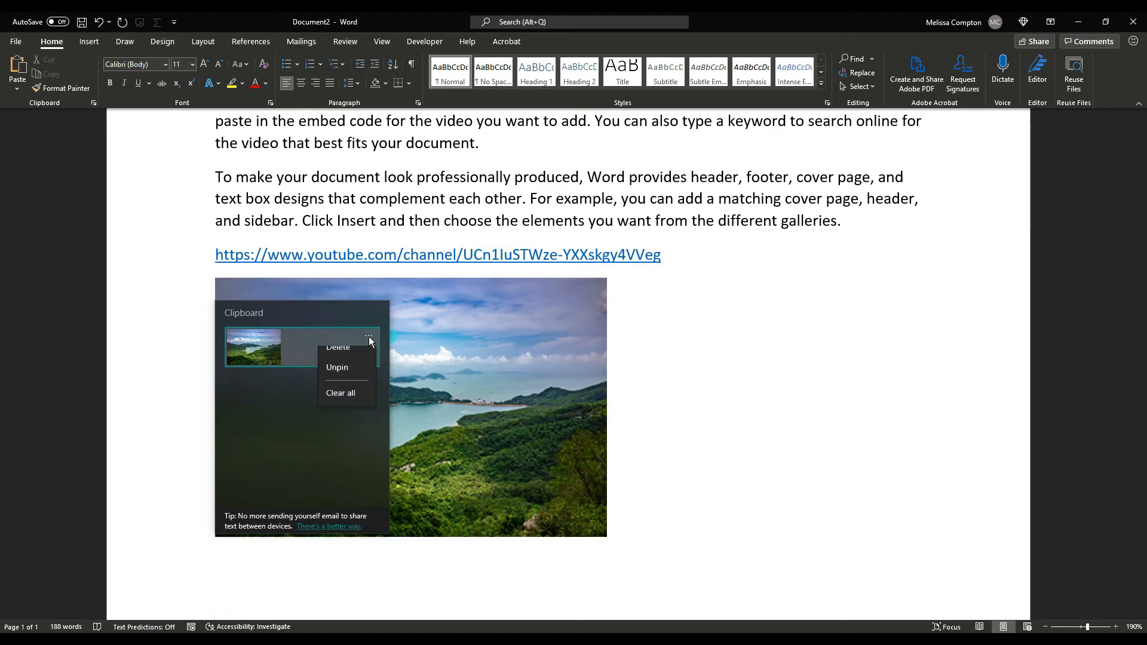
left_click(361, 360)
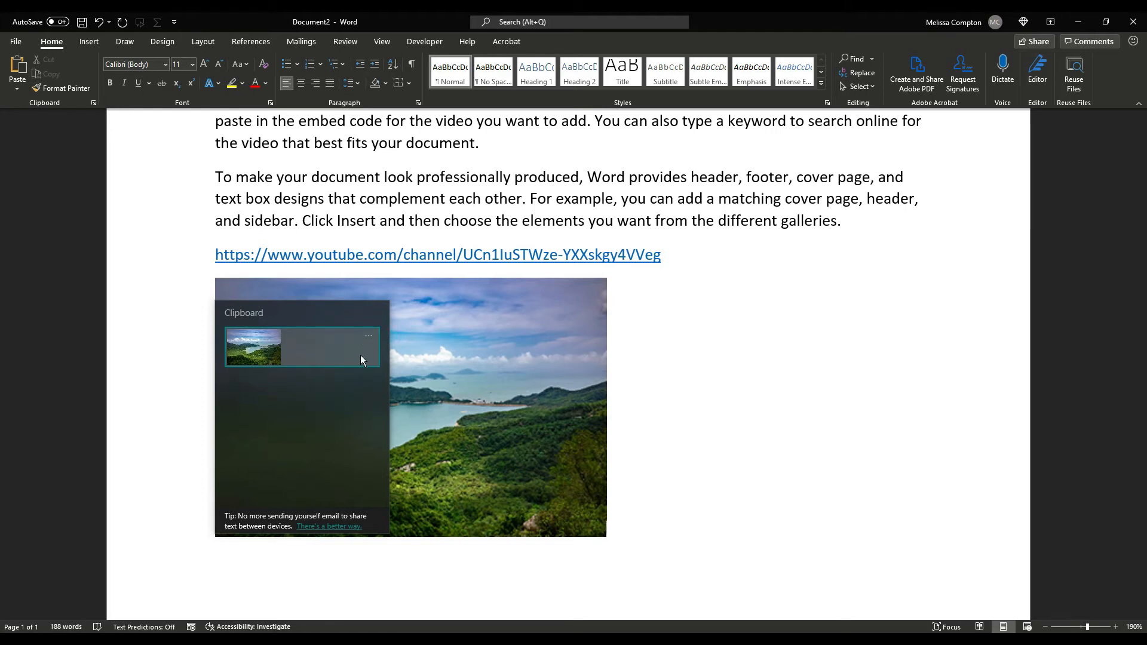
left_click(368, 334)
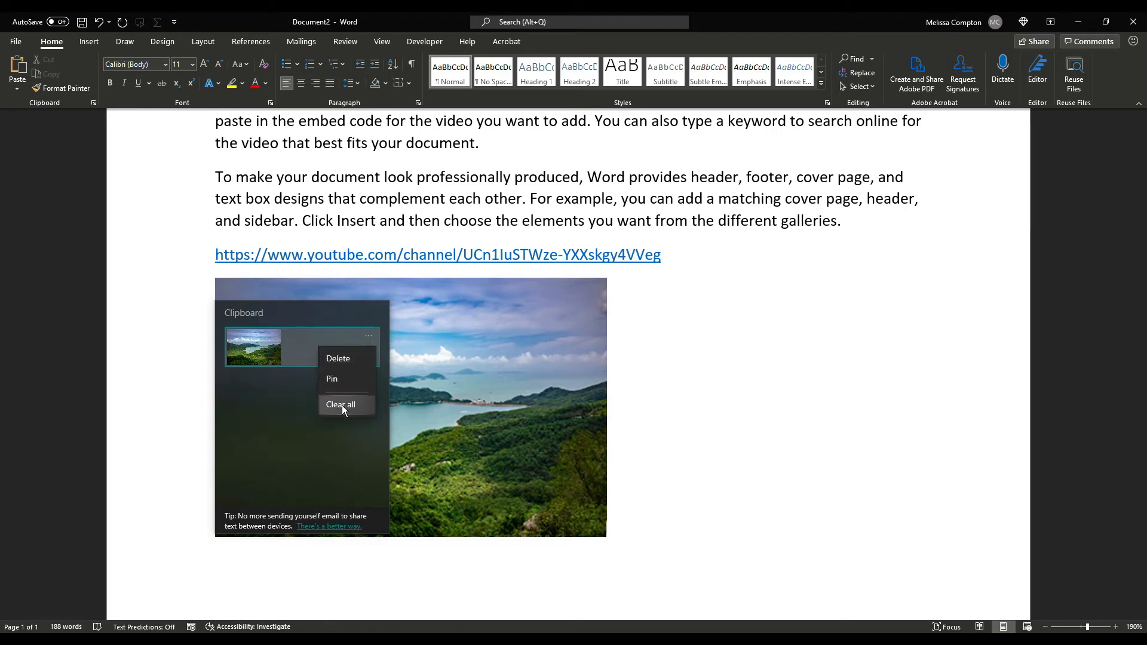
left_click(339, 404)
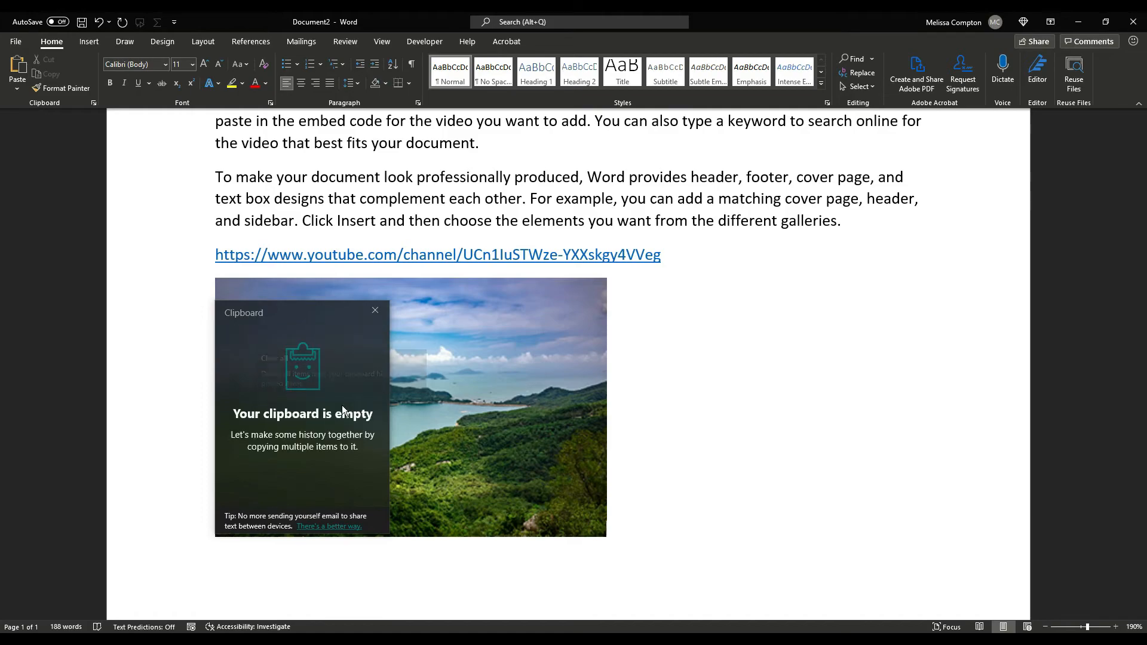